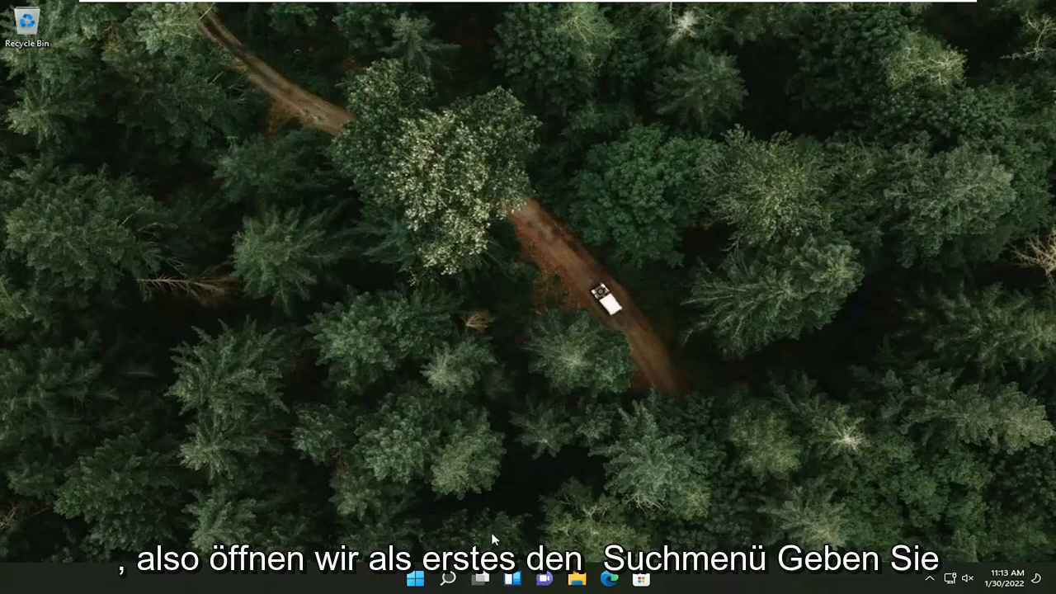
Search Start for 'control Panel' and open the Control Panel result.
text(control Panel)
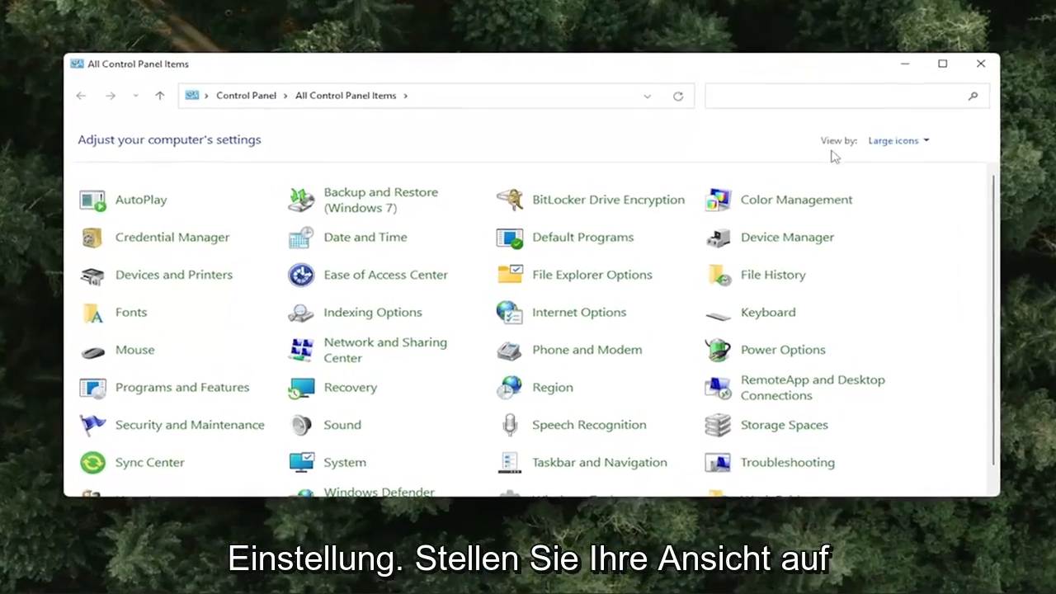
Switch to Category view and go to Network and Internet > Network and Sharing Center.
click(898, 140)
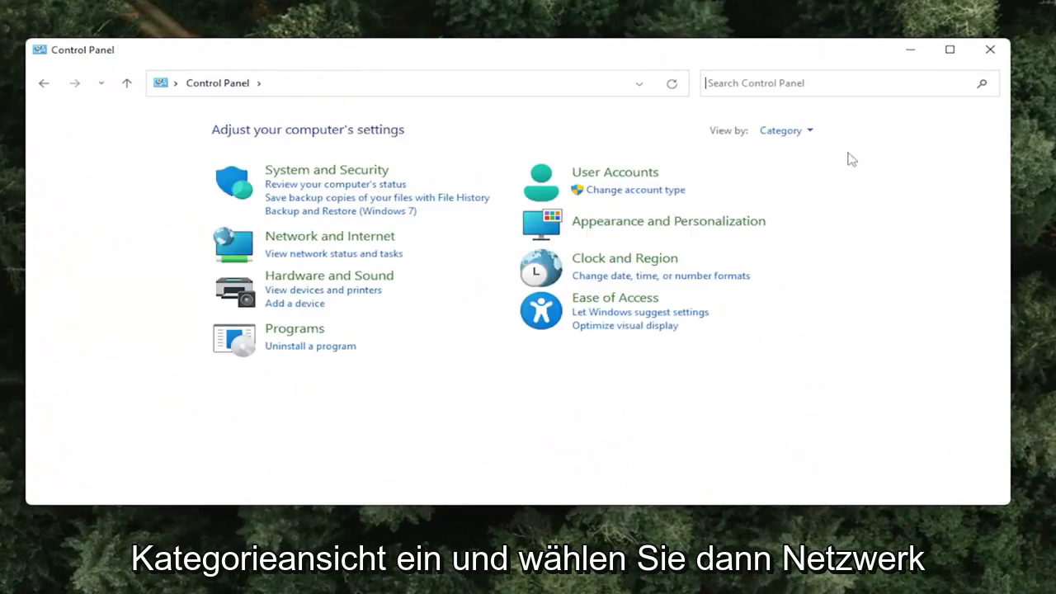
mouse_move(329, 236)
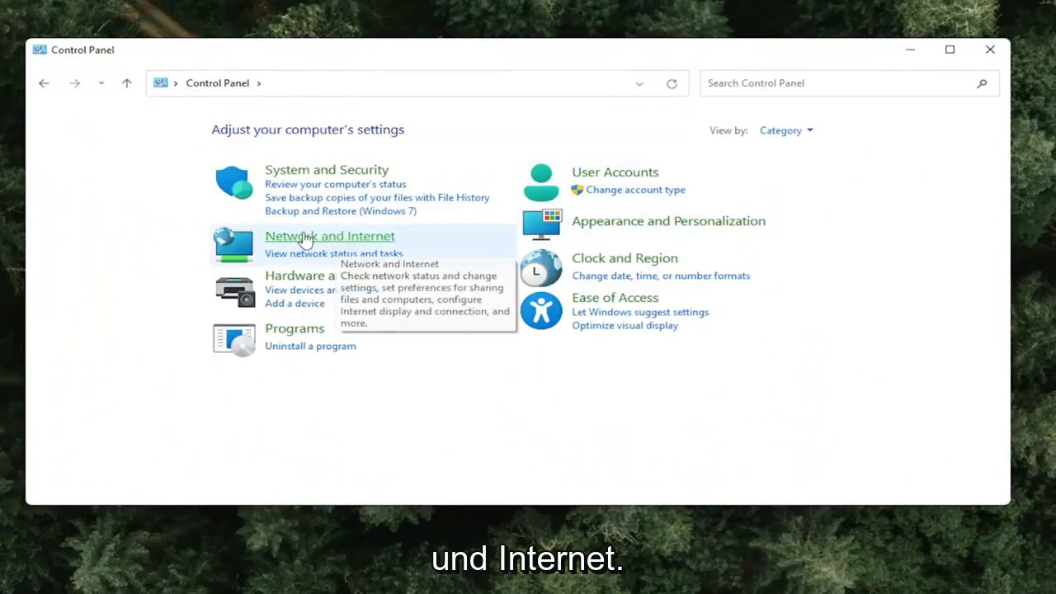
click(329, 236)
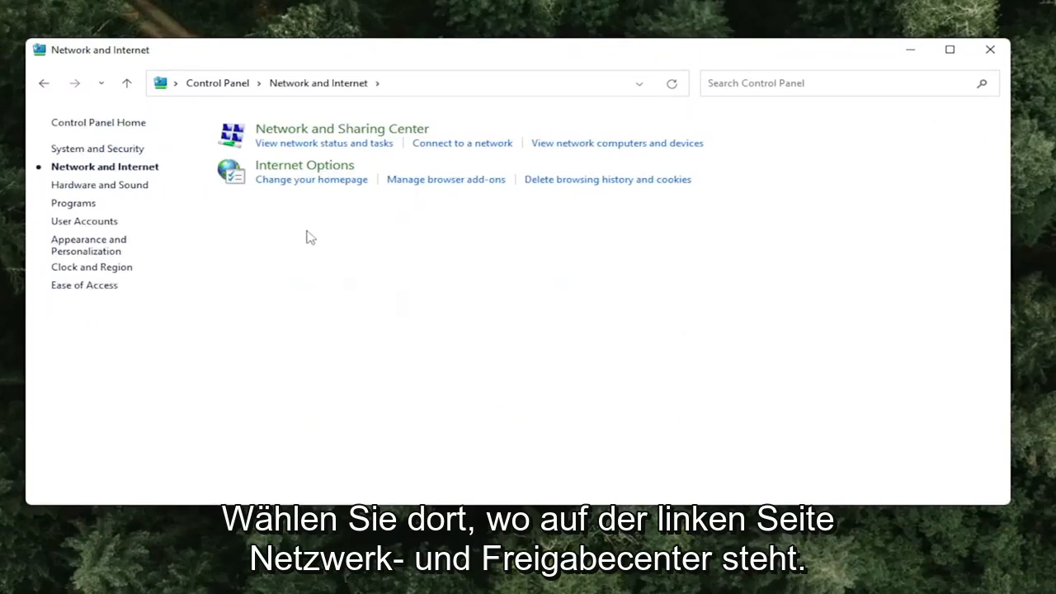
mouse_move(342, 128)
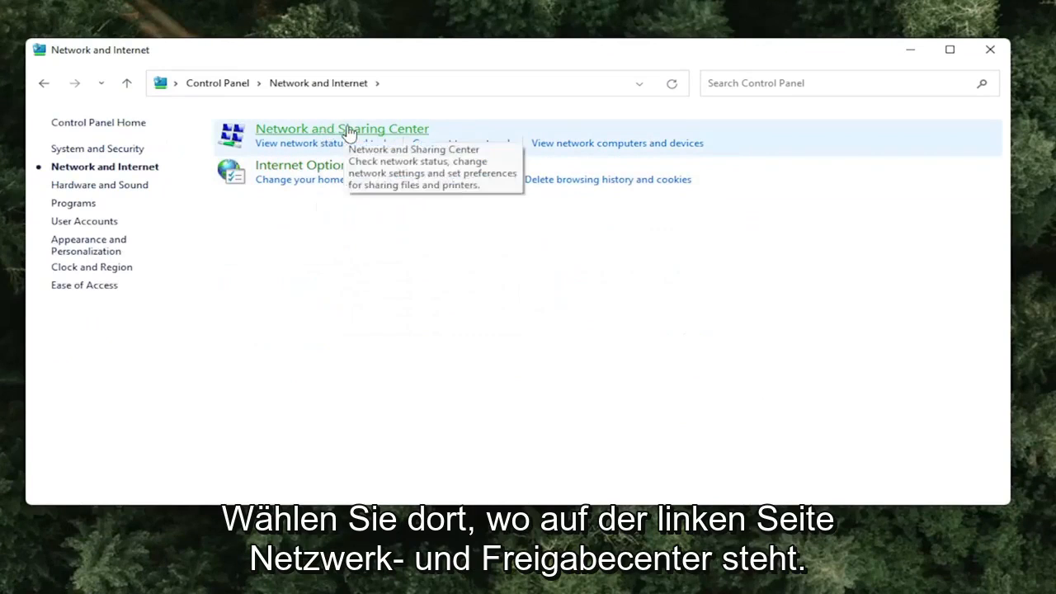
click(342, 128)
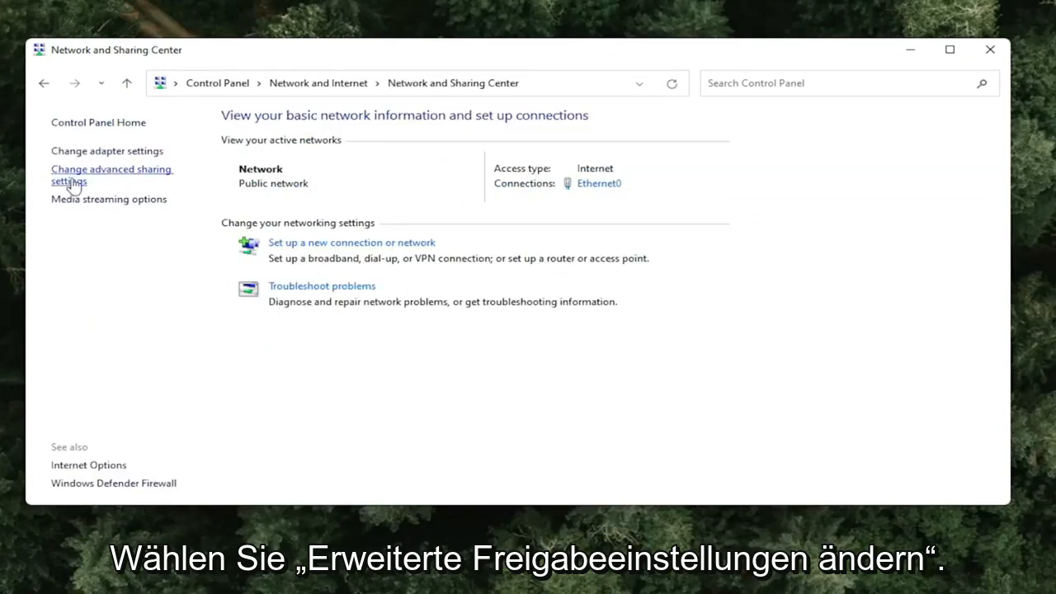
Enable network discovery and file and printer sharing in advanced sharing settings, and save.
click(111, 175)
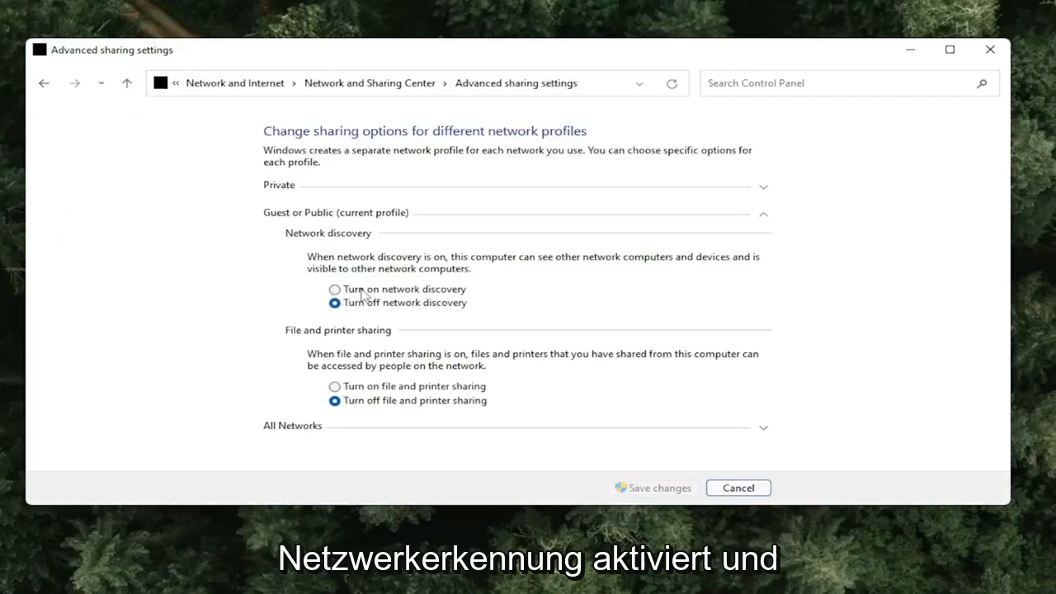
click(334, 289)
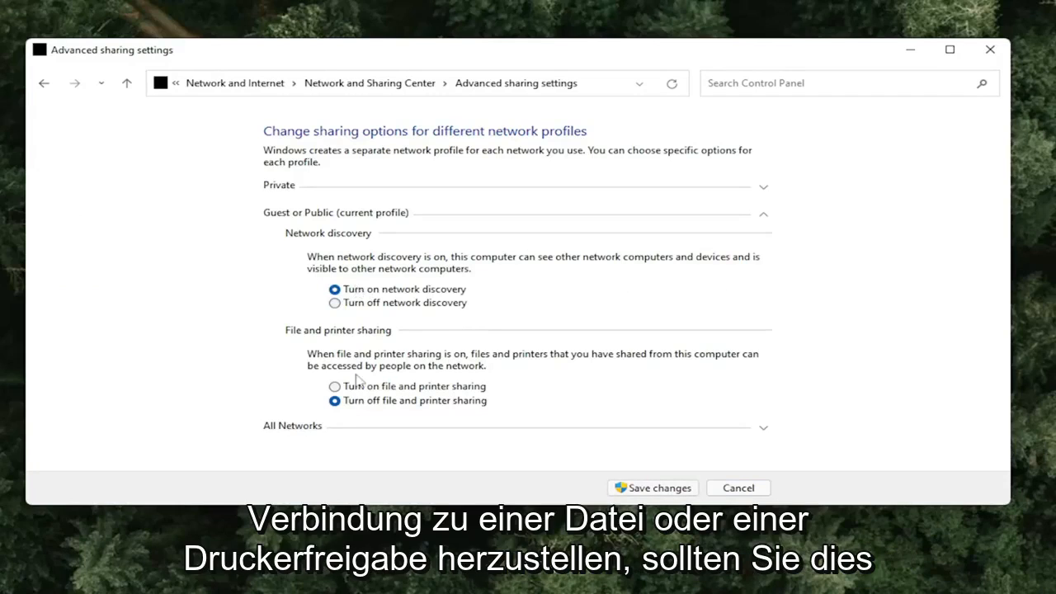
click(335, 386)
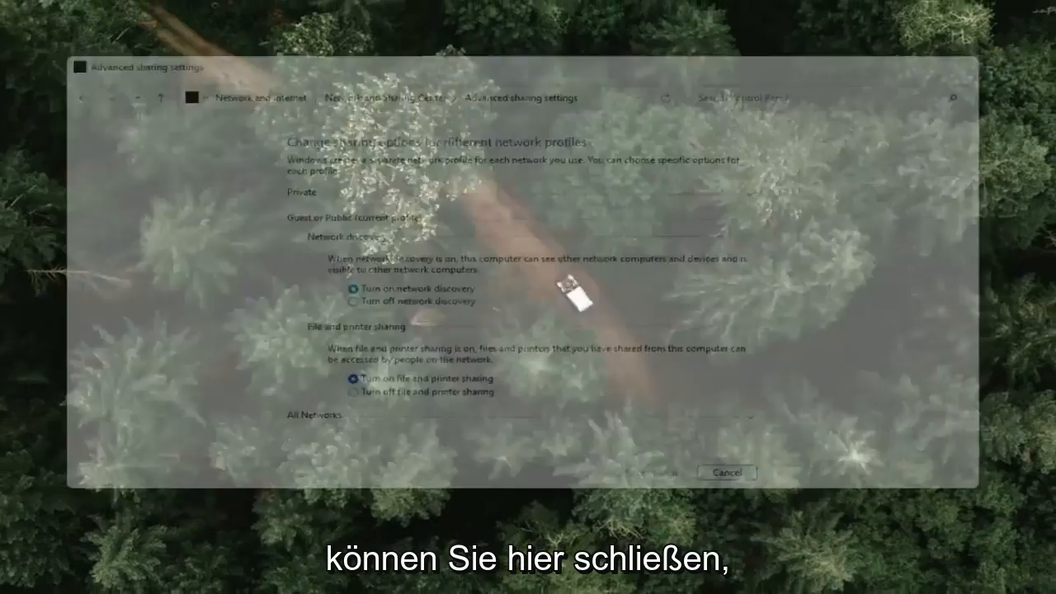
click(725, 472)
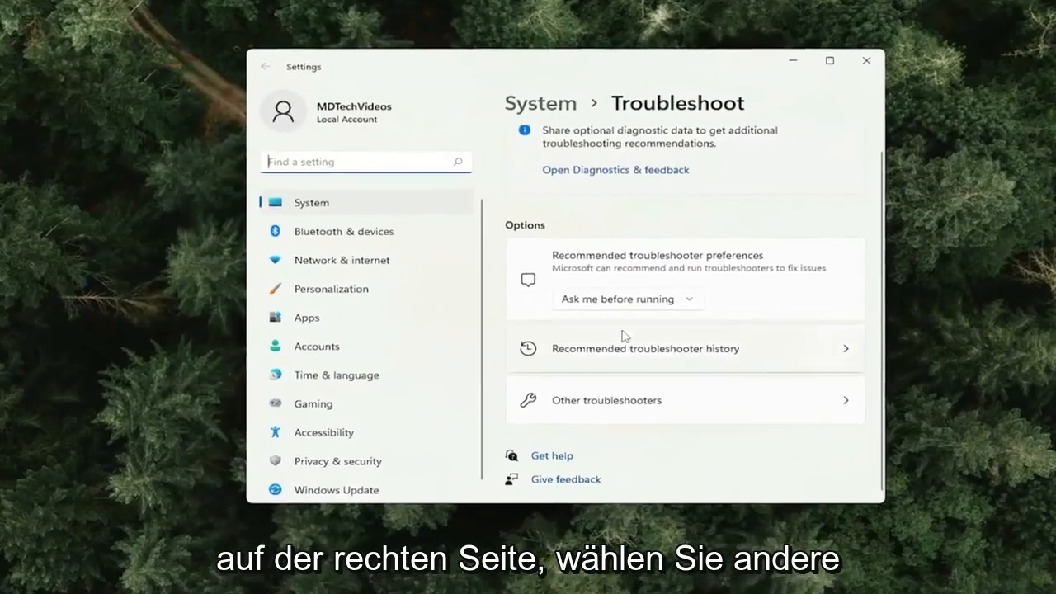
Run the Network Adapter troubleshooter from the Other troubleshooters list.
click(604, 400)
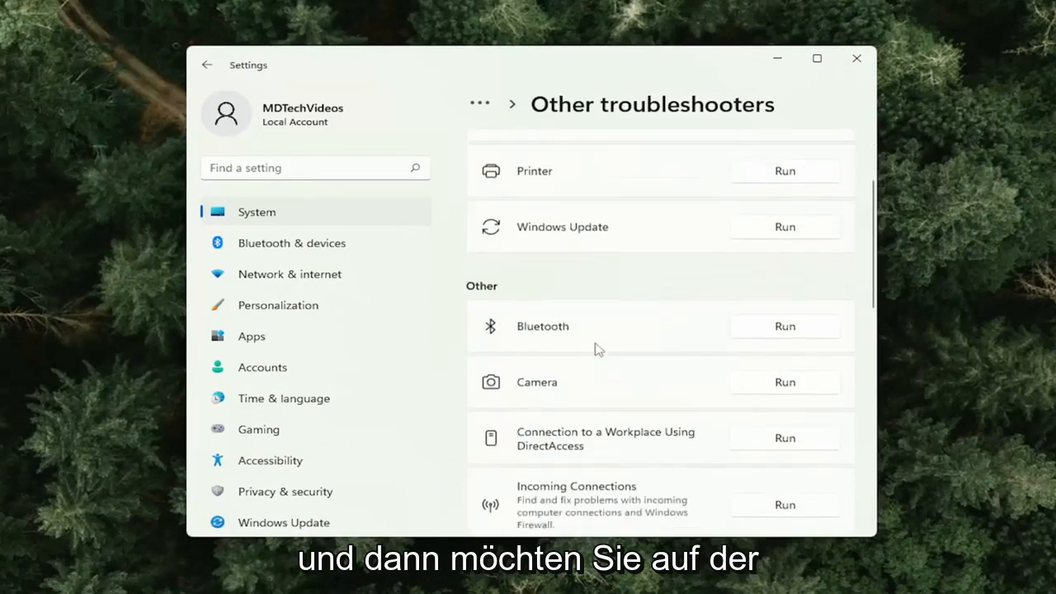
scroll(down, 3)
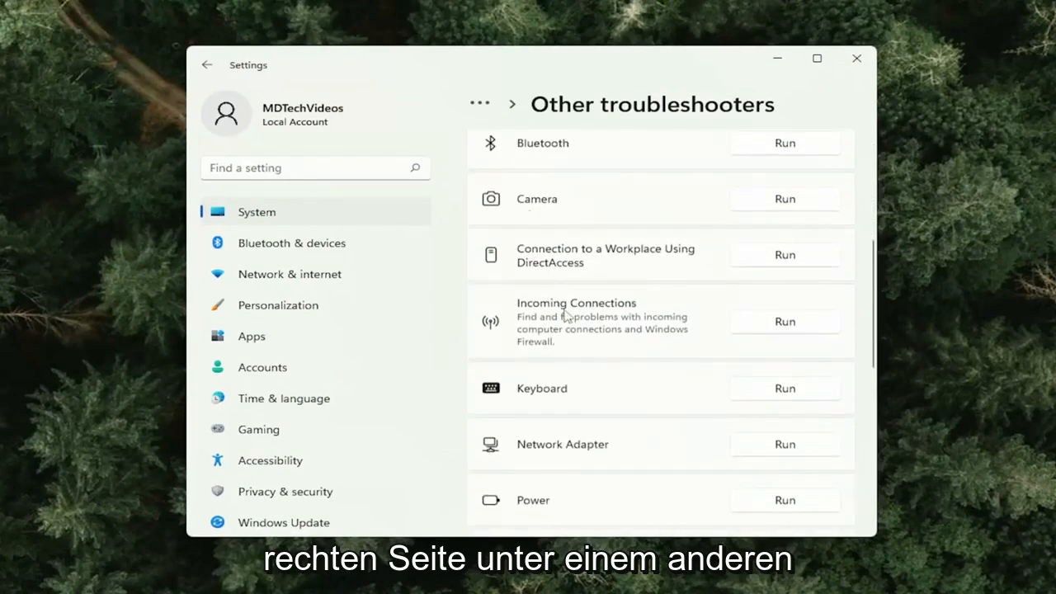
scroll(down, 3)
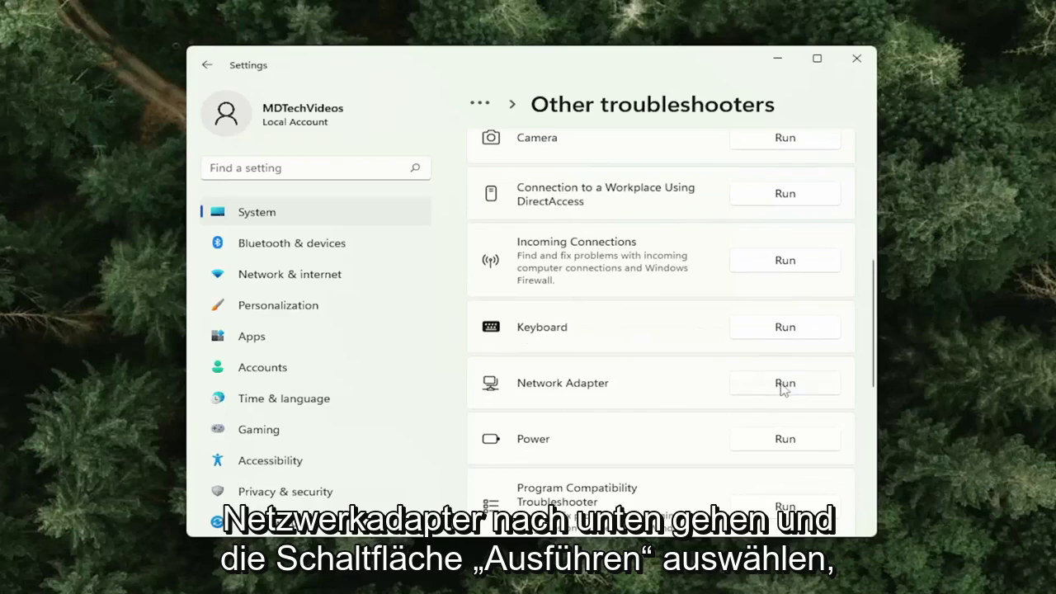
click(784, 383)
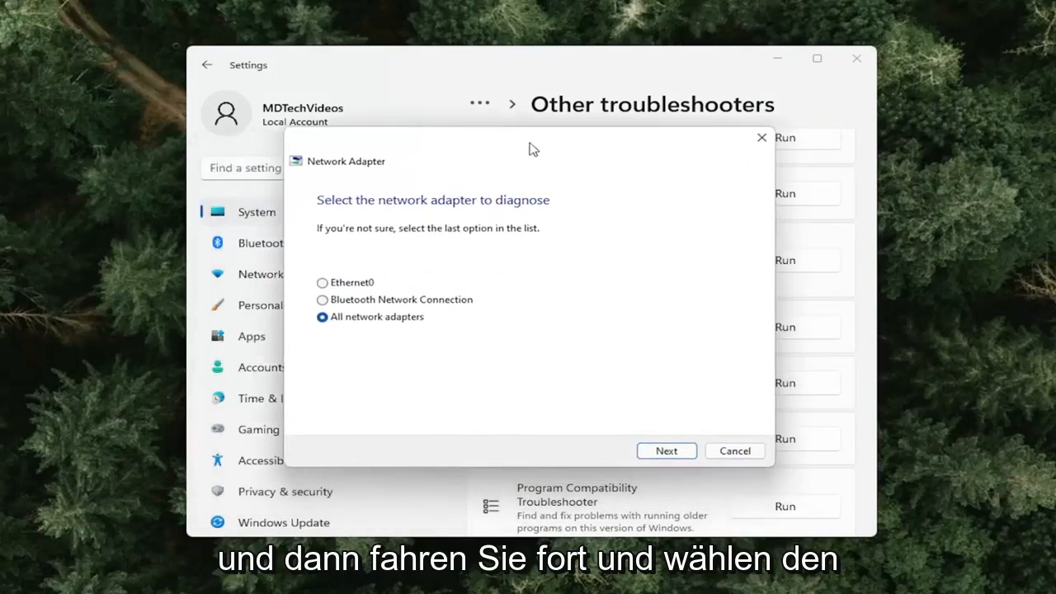
Diagnose all adapters for trouble reaching the address 'gho', then close the troubleshooter.
click(666, 451)
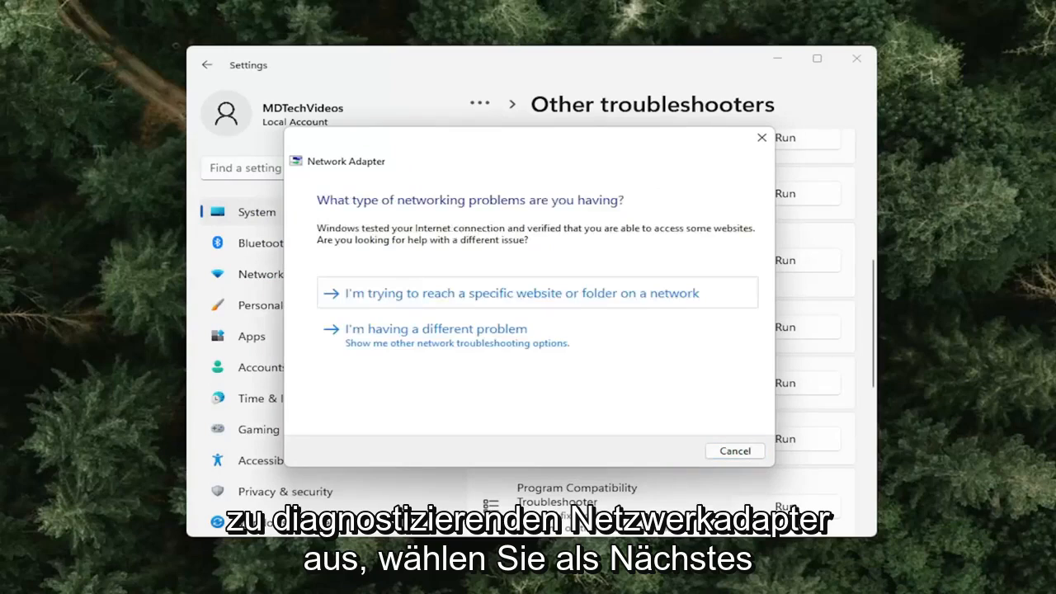
mouse_move(648, 368)
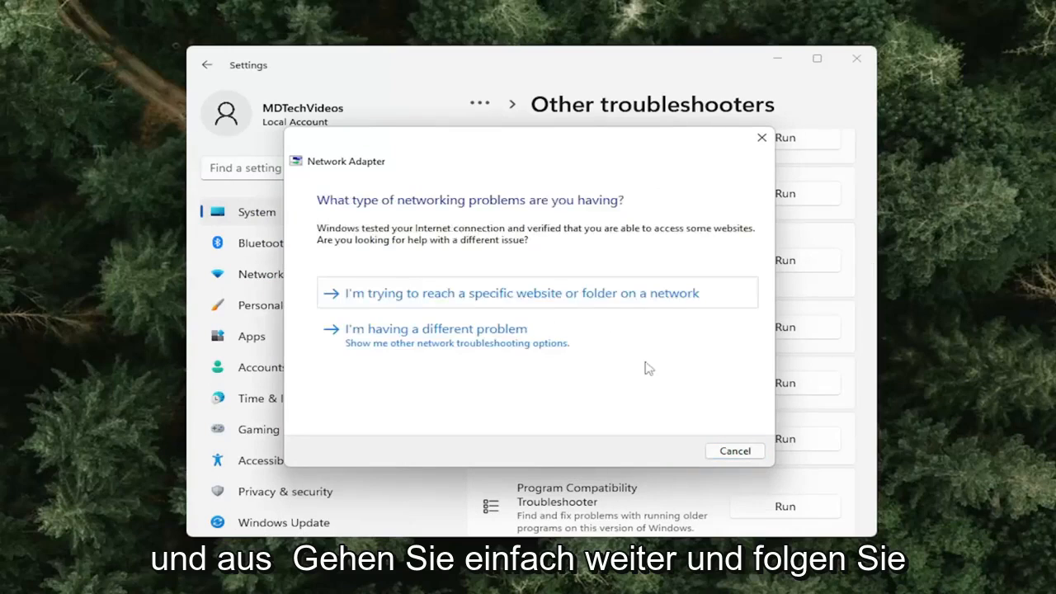
click(518, 293)
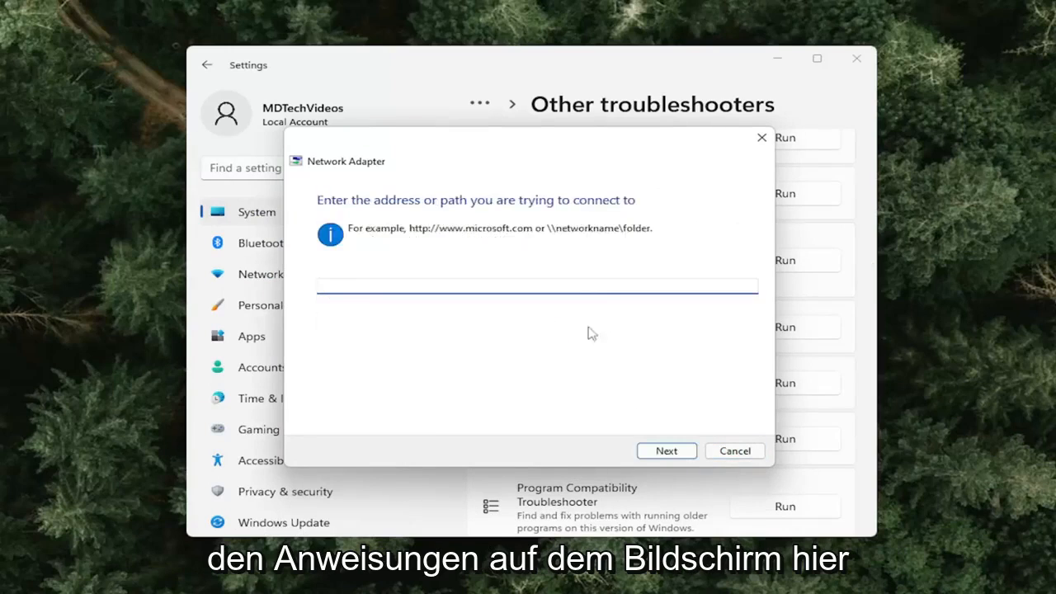
text(gho)
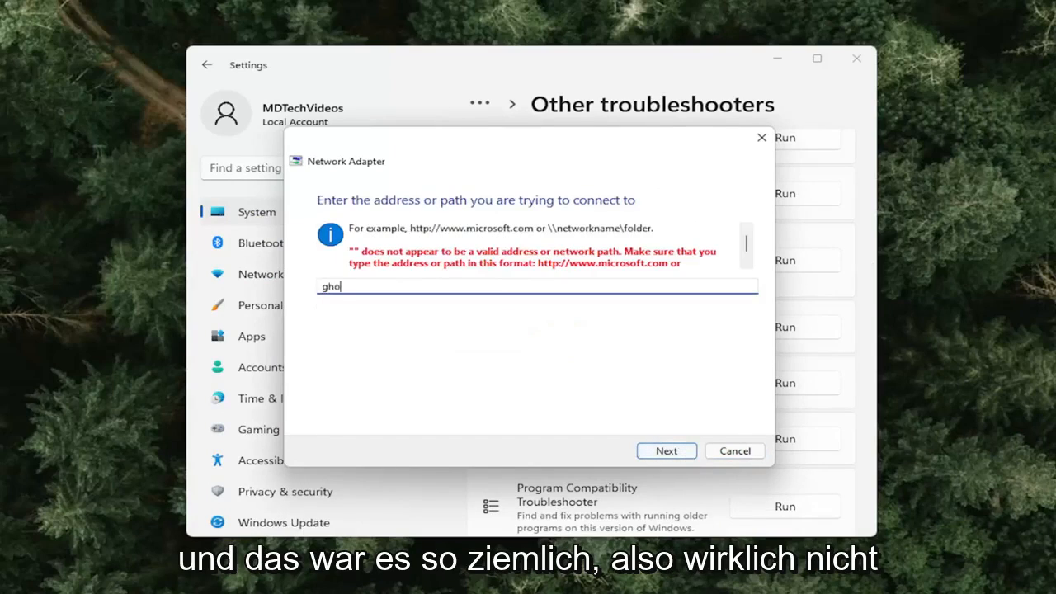
click(666, 450)
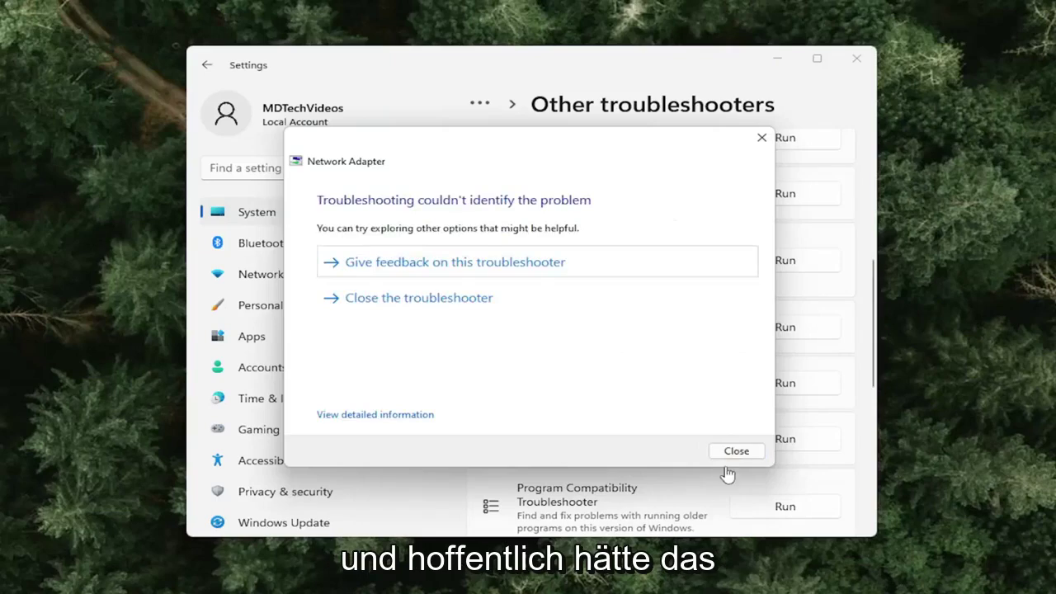
click(735, 450)
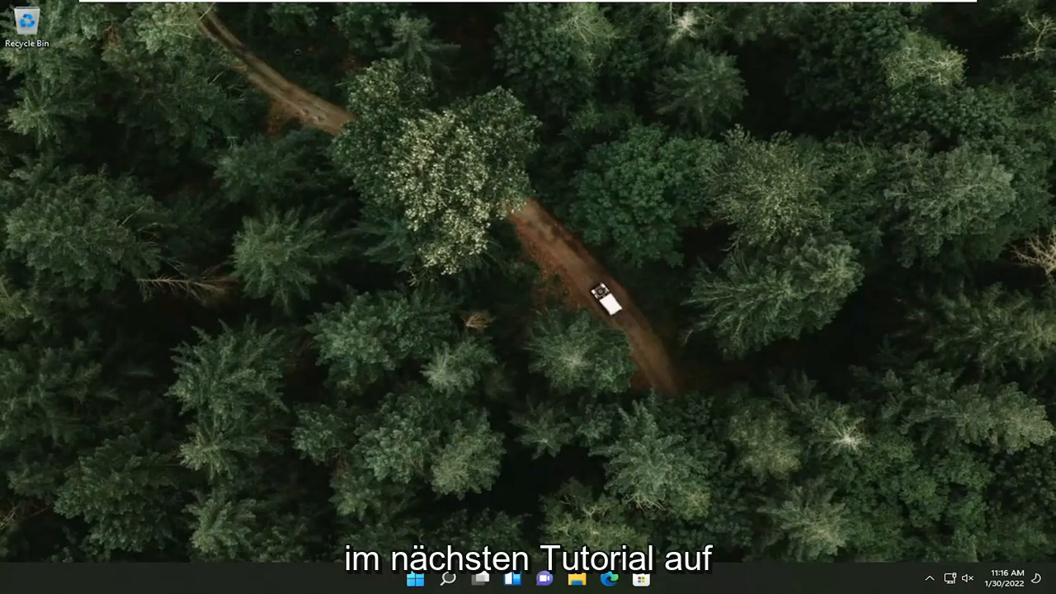